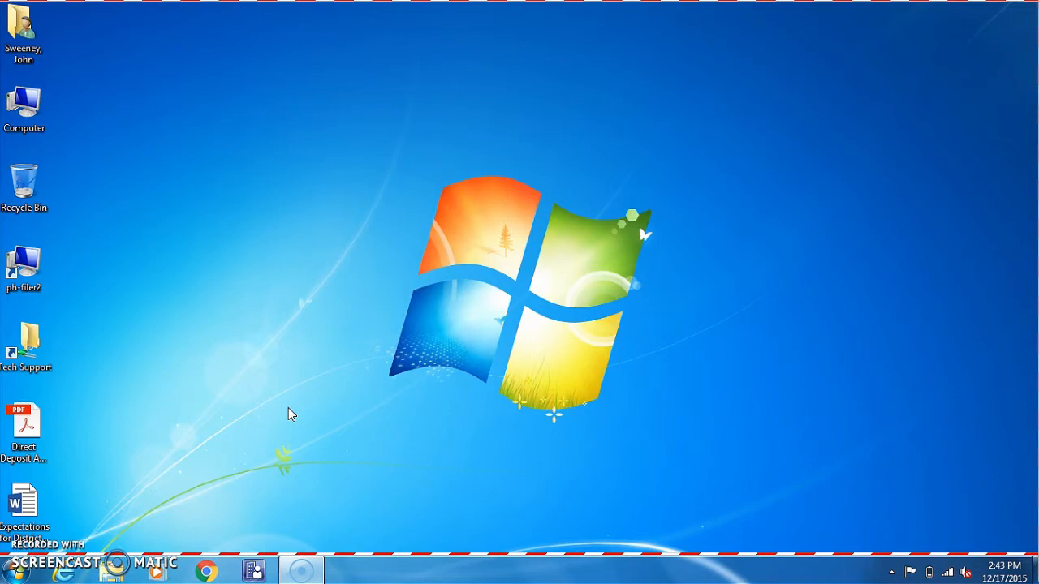
{"action": "mouse_move", "coordinate": [524, 298]}
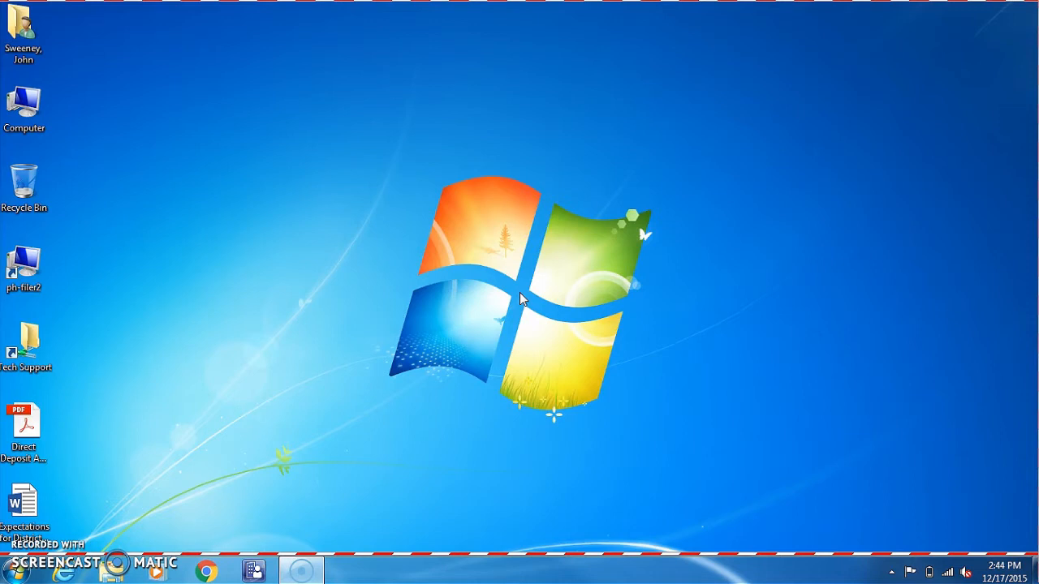
{"action": "mouse_move", "coordinate": [397, 512]}
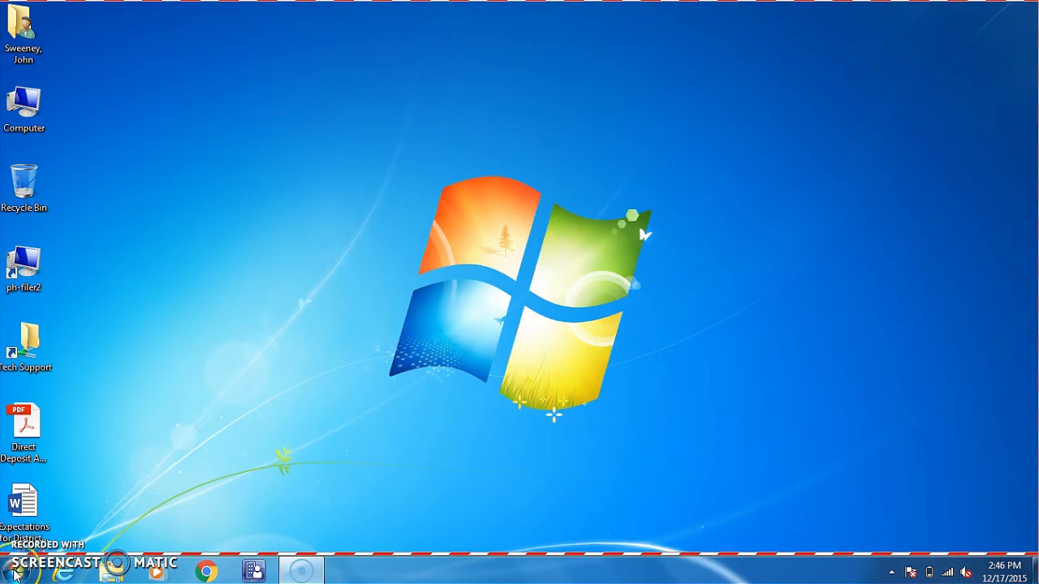
- Search for cmd from Start and run it as administrator, approving the UAC prompt
{"action": "left_click", "coordinate": [12, 567]}
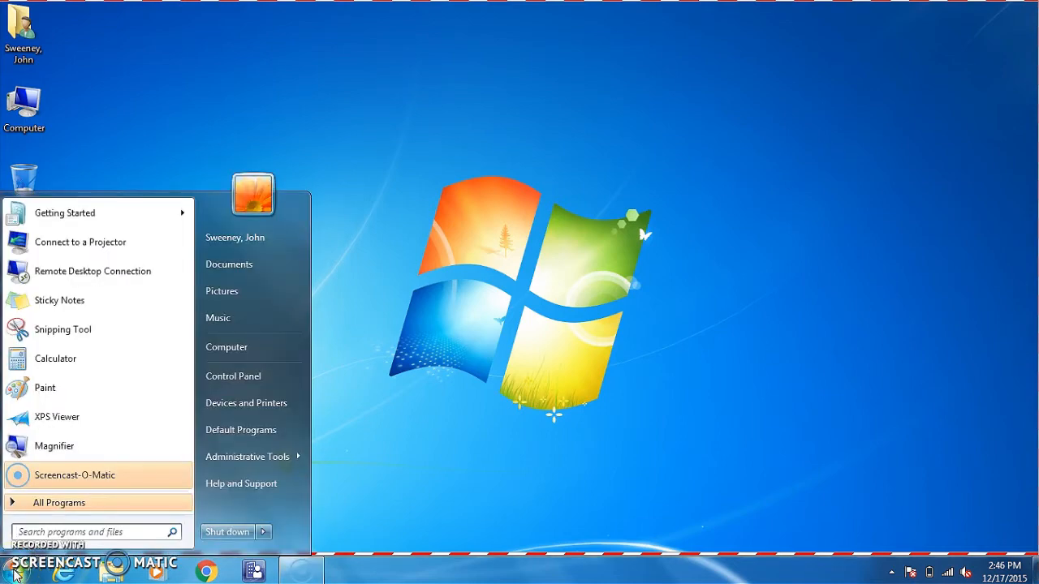
{"action": "type", "text": "cmd"}
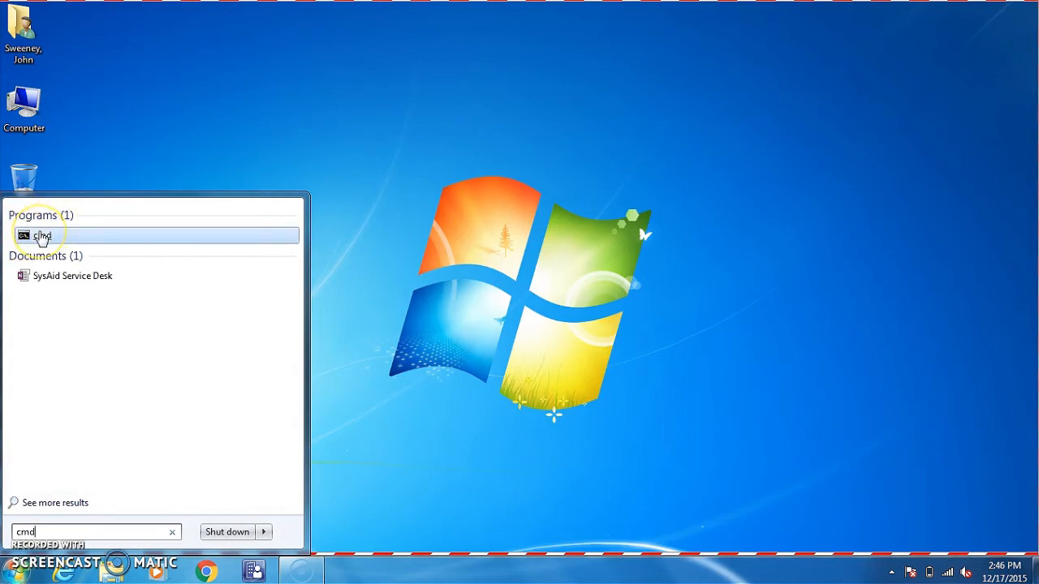
{"action": "right_click", "coordinate": [41, 235]}
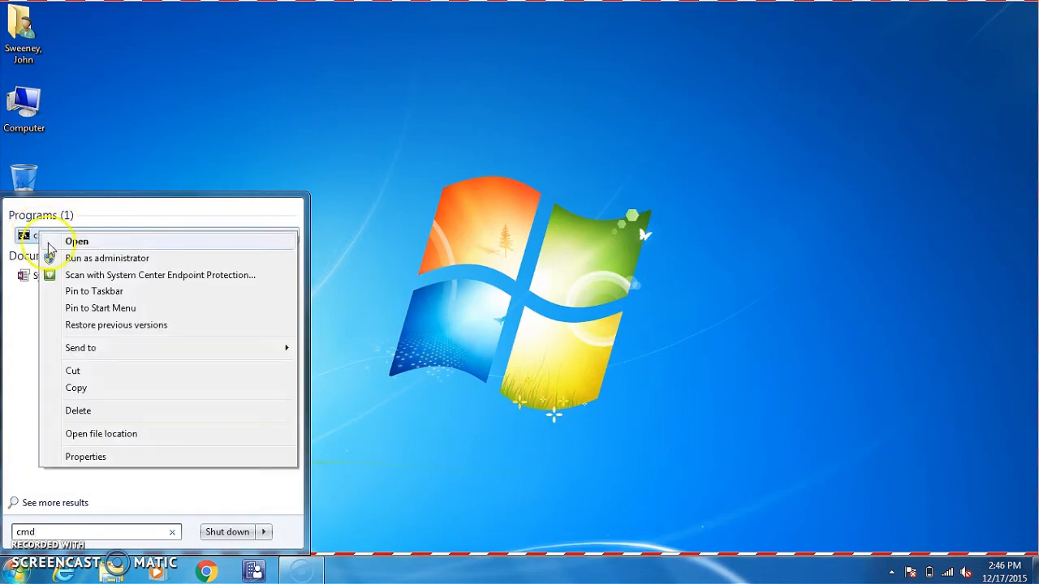
{"action": "left_click", "coordinate": [107, 258]}
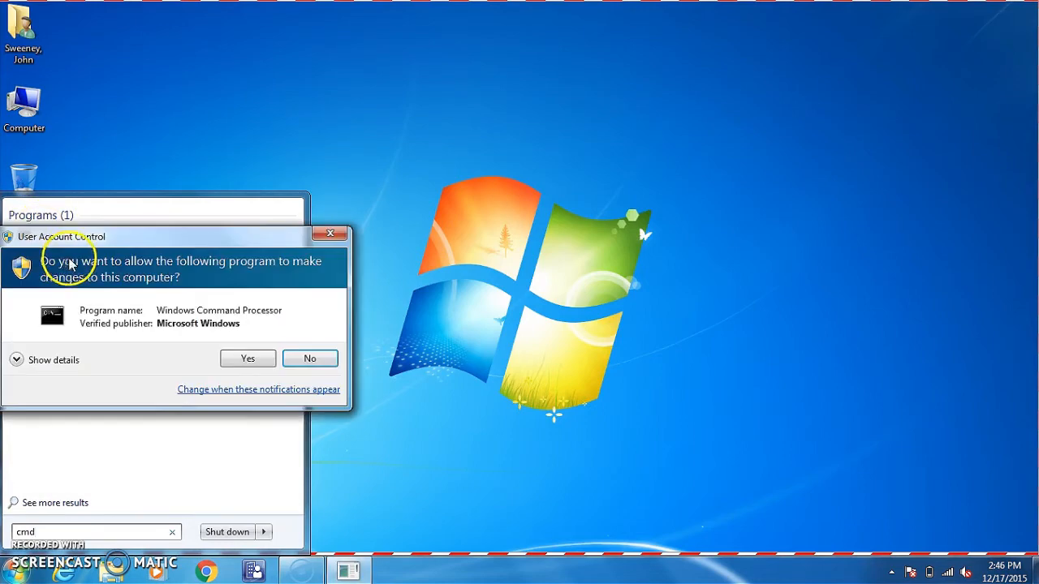
{"action": "left_click", "coordinate": [247, 358]}
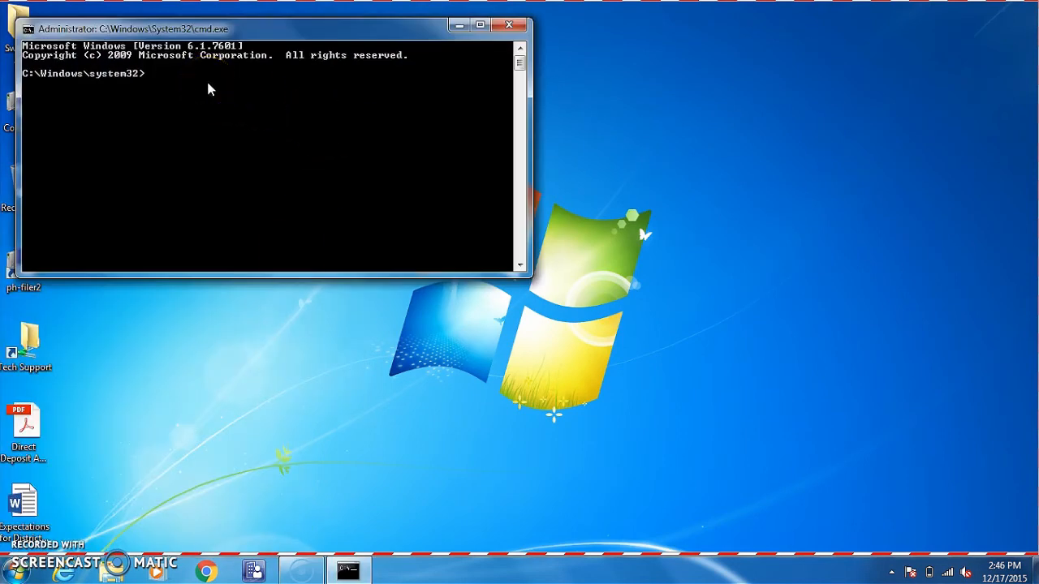
- Run gpupdate /force at the system32 prompt
{"action": "type", "text": "gpupdate /"}
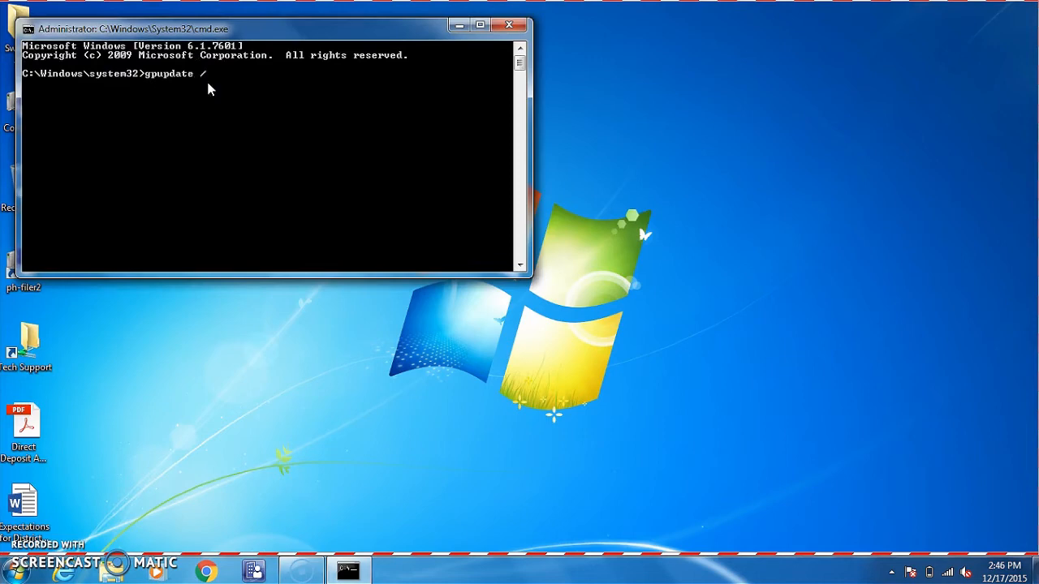
{"action": "type", "text": "force"}
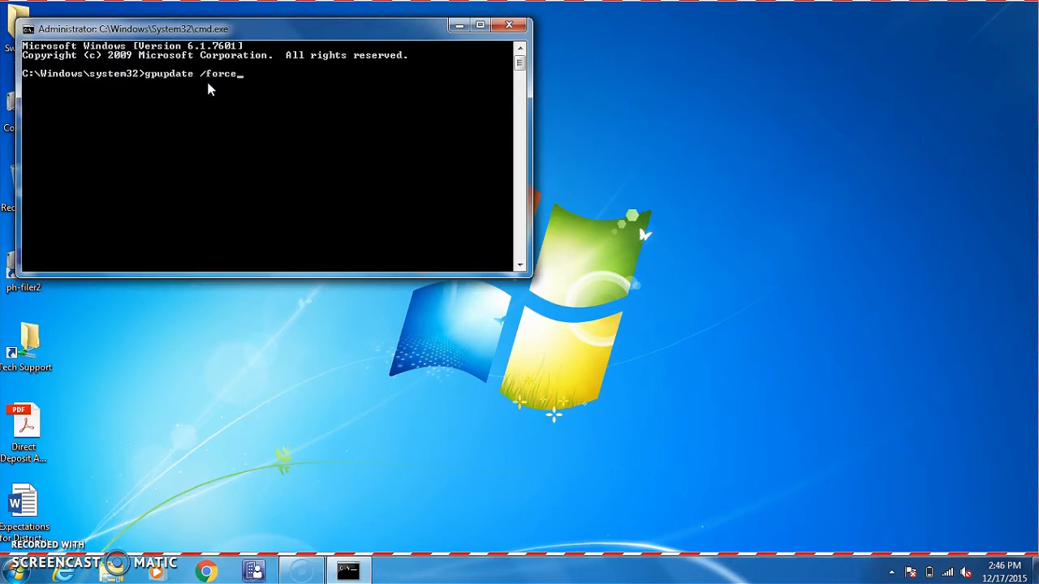
{"action": "key", "text": "enter"}
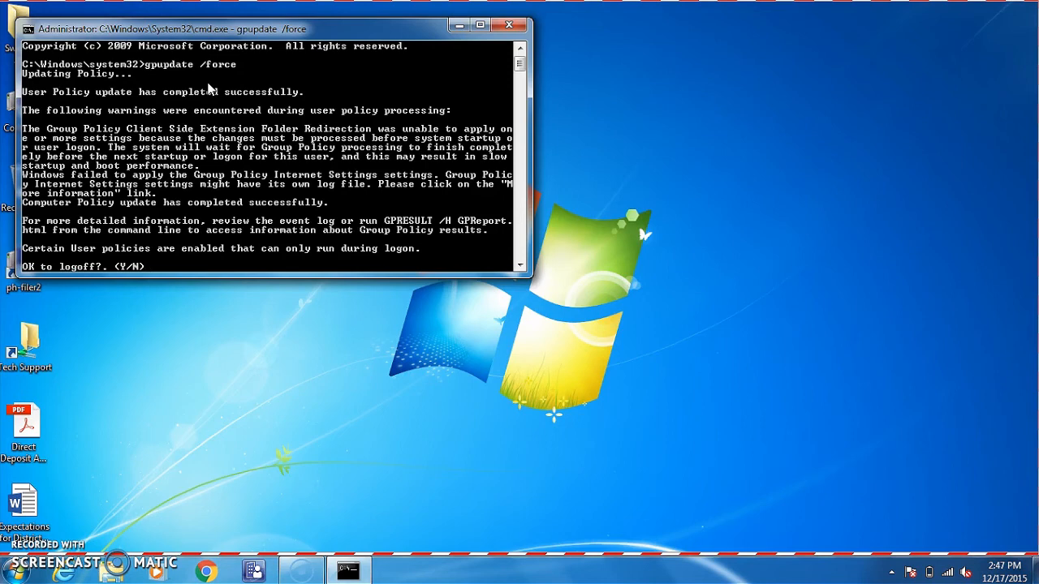
- Answer 'n' to the 'OK to logoff? (Y/N)' prompt
{"action": "type", "text": "n"}
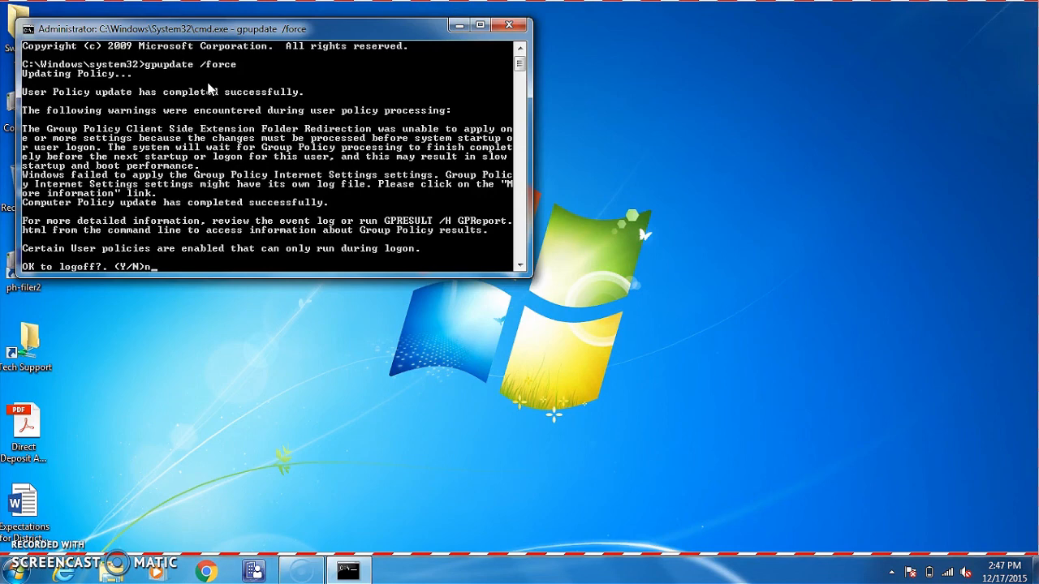